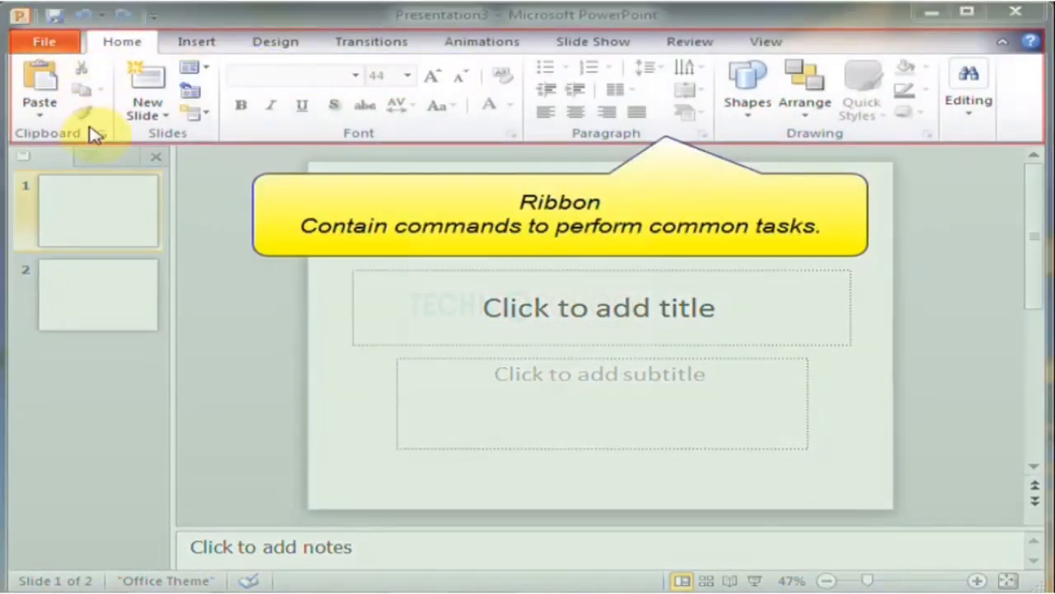
{"action": "mouse_move", "coordinate": [528, 111]}
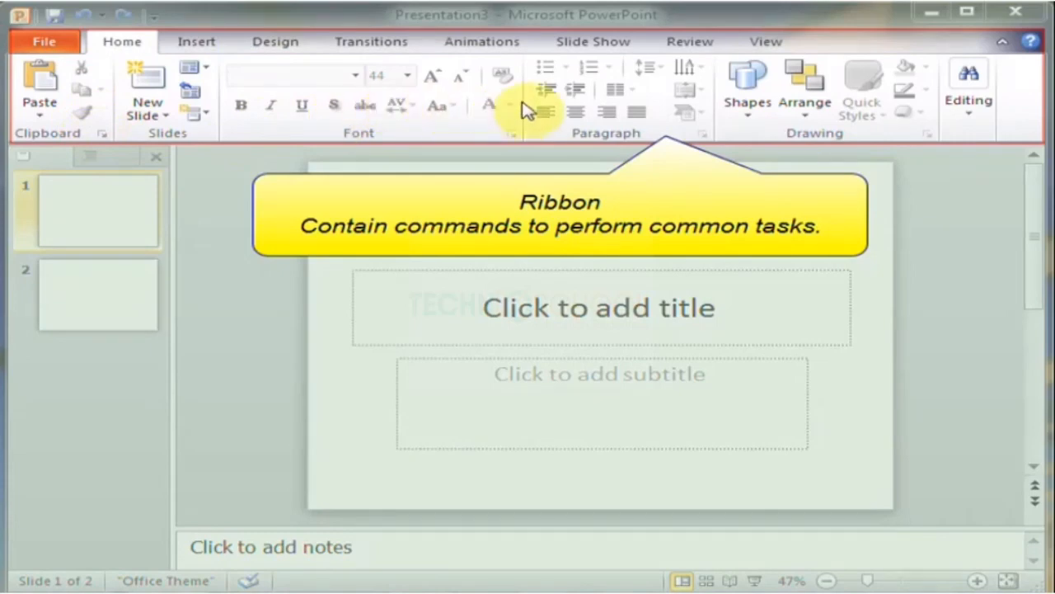
{"action": "mouse_move", "coordinate": [767, 114]}
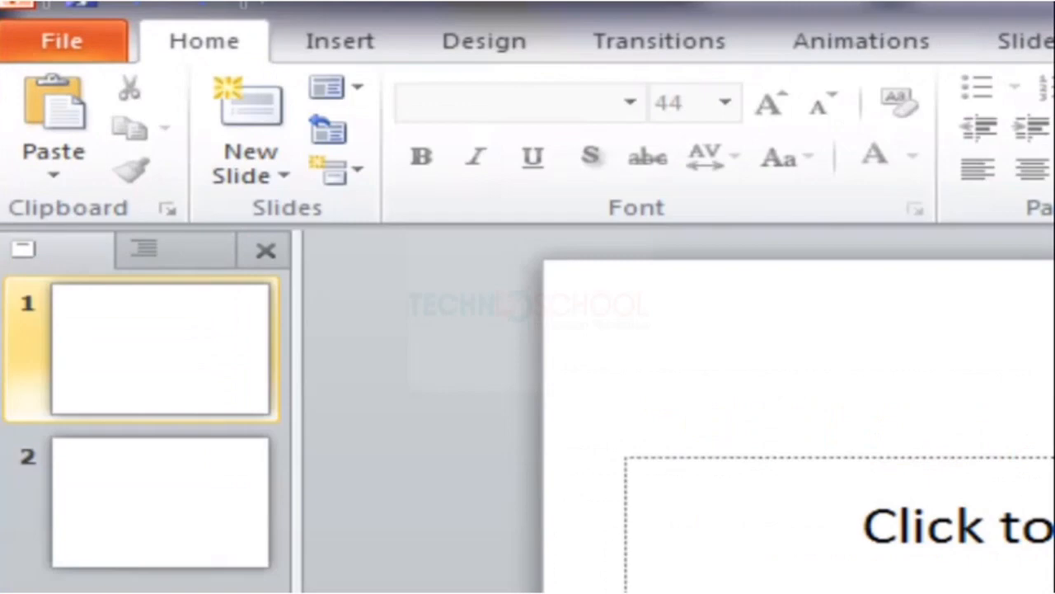
{"action": "mouse_move", "coordinate": [931, 243]}
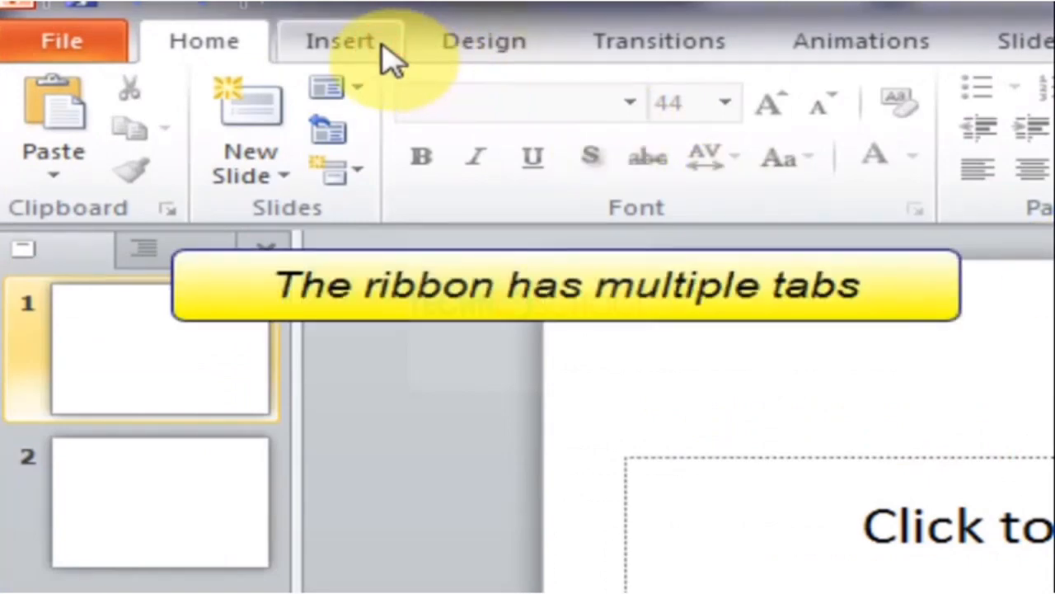
- Browse the Insert, Design and Transitions ribbon tabs, then return to Home
{"action": "left_click", "coordinate": [340, 40]}
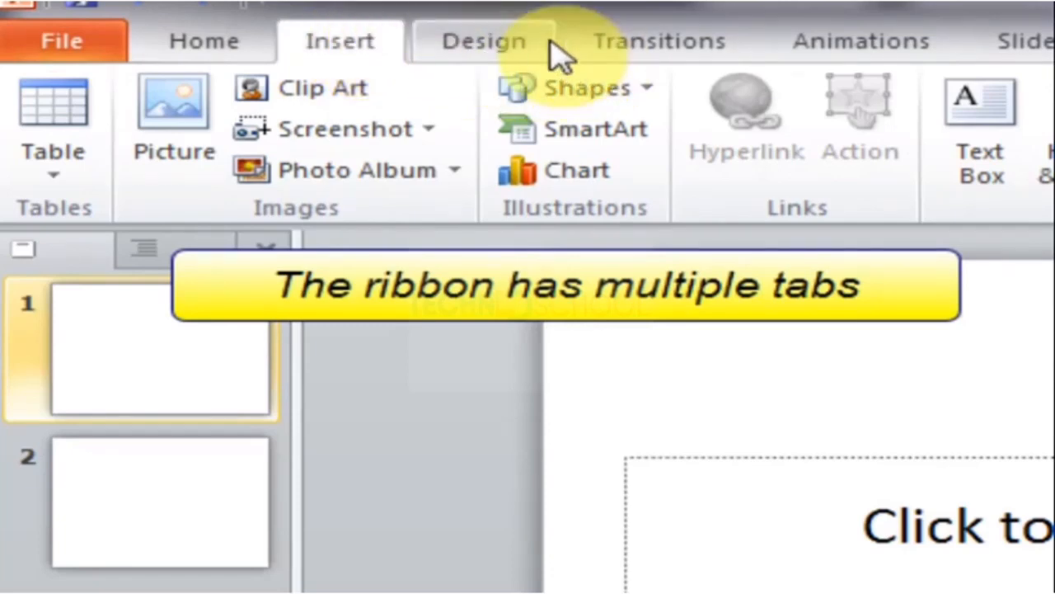
{"action": "left_click", "coordinate": [483, 41]}
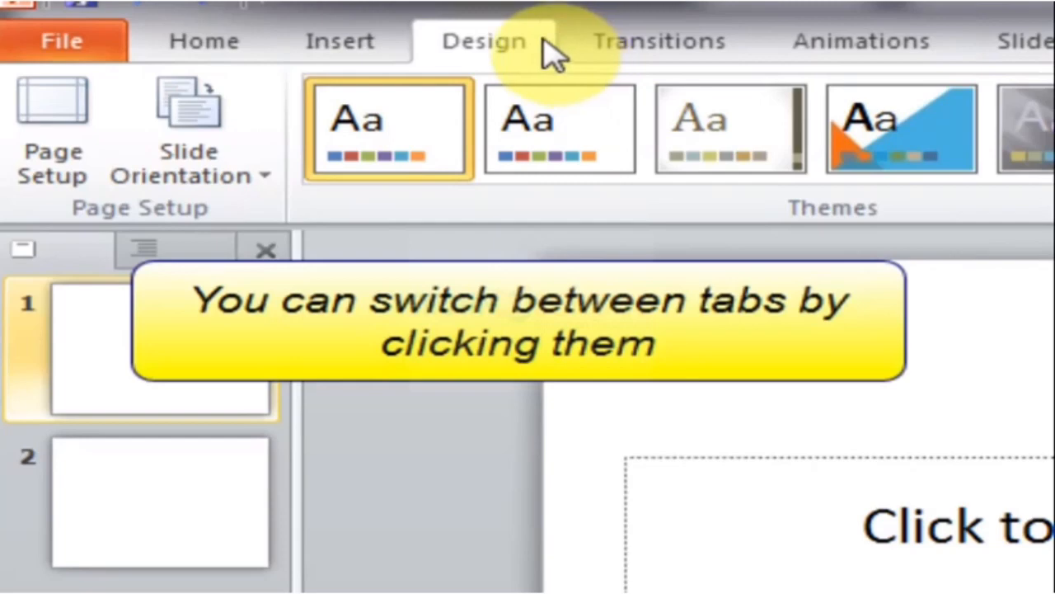
{"action": "mouse_move", "coordinate": [684, 78]}
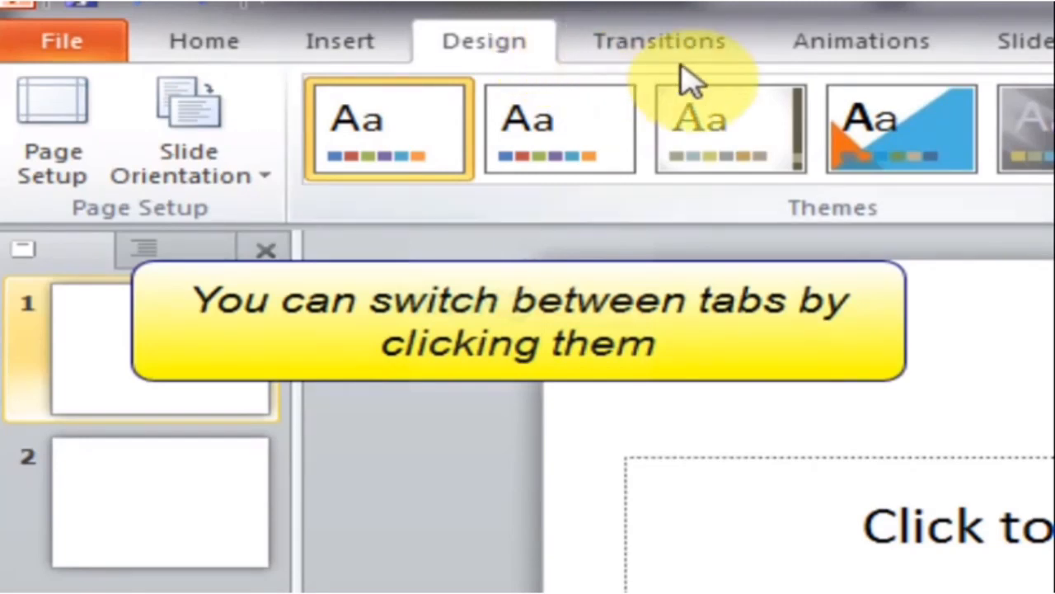
{"action": "left_click", "coordinate": [657, 40]}
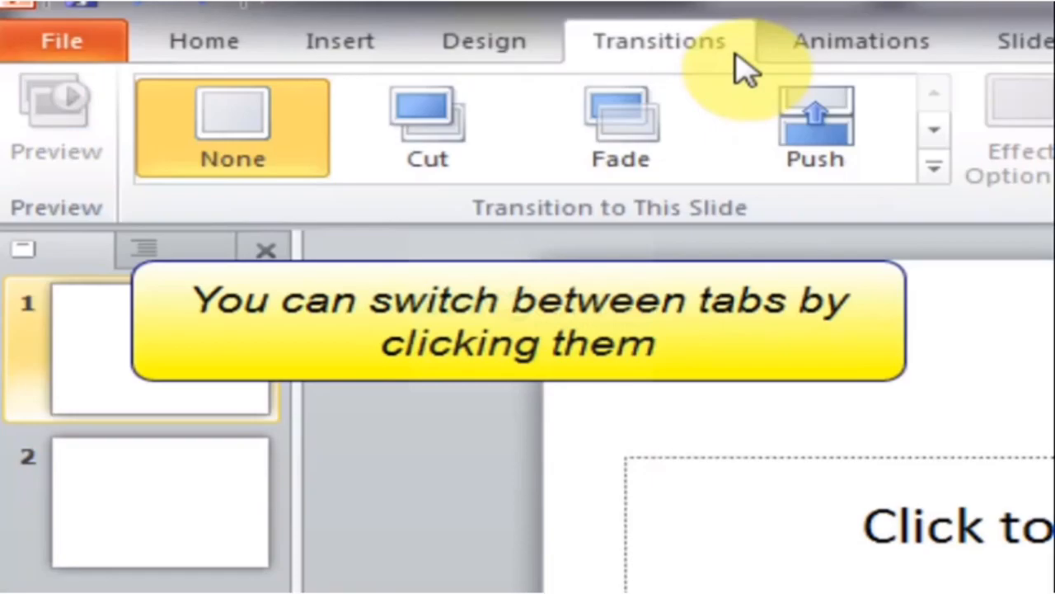
{"action": "left_click", "coordinate": [122, 42]}
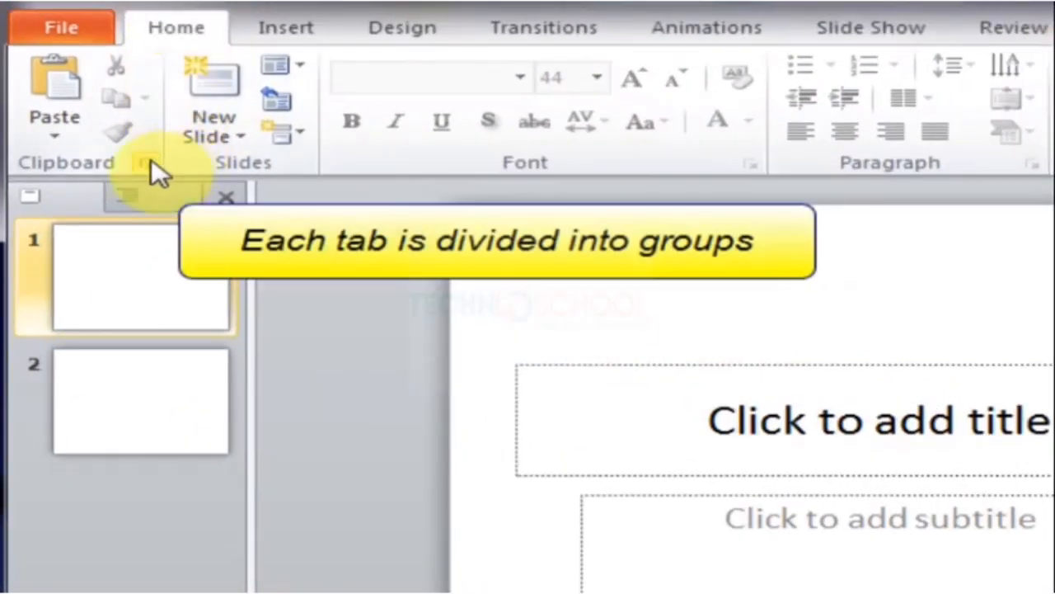
{"action": "mouse_move", "coordinate": [66, 173]}
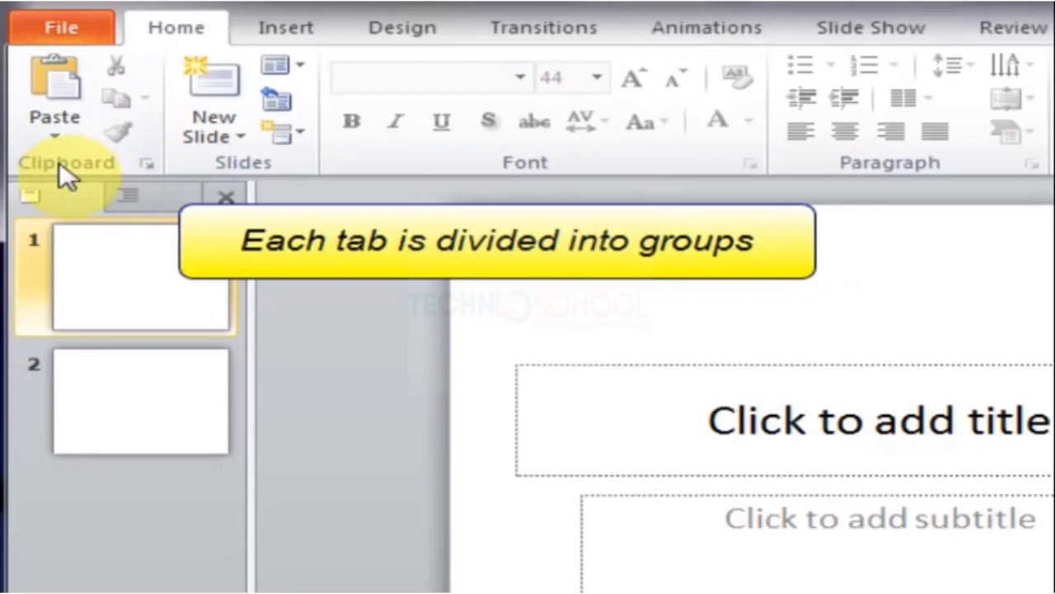
{"action": "mouse_move", "coordinate": [91, 177]}
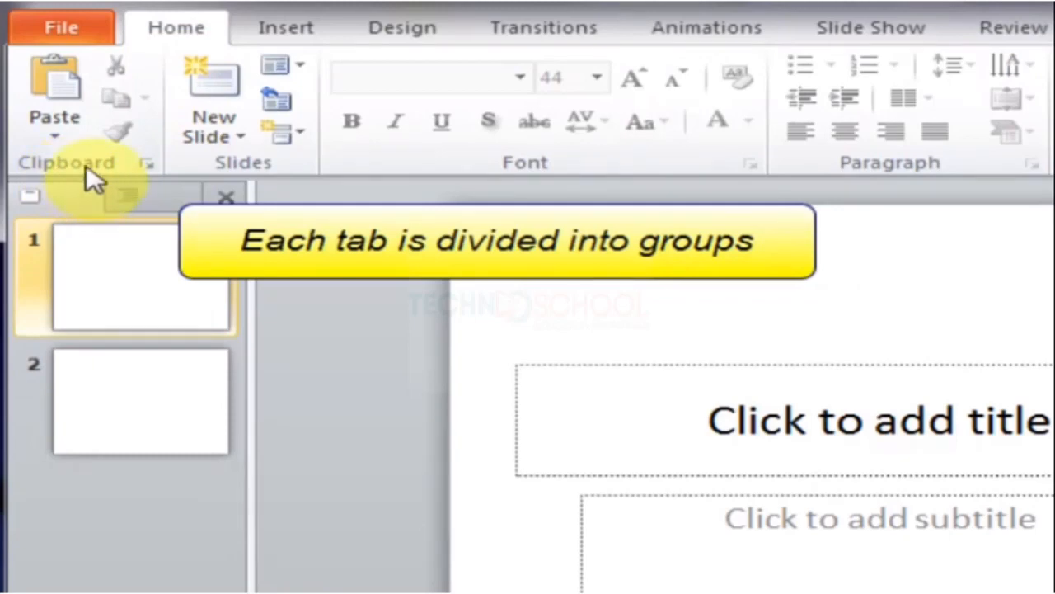
{"action": "mouse_move", "coordinate": [252, 173]}
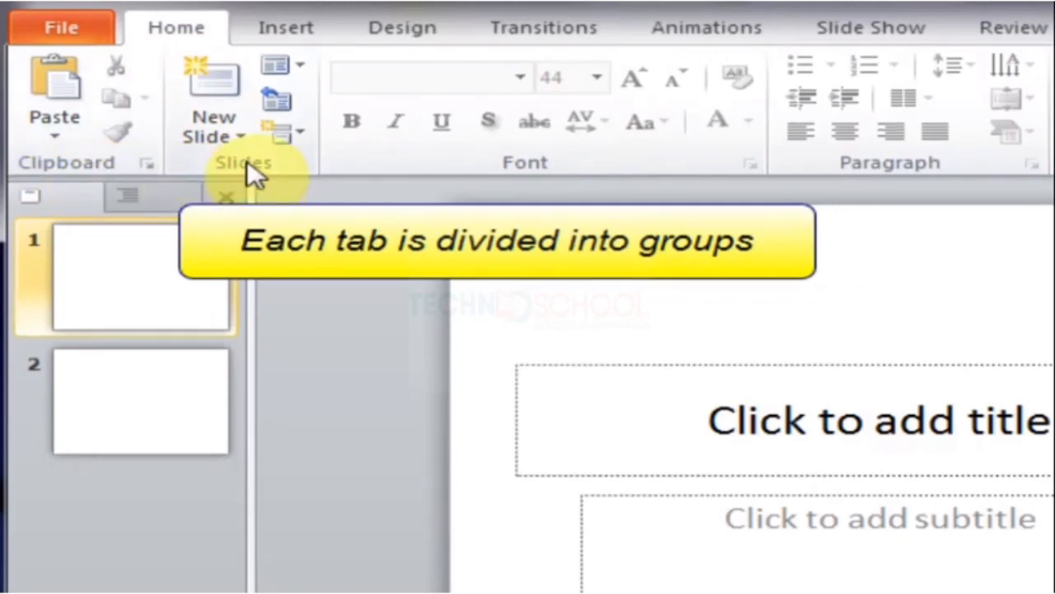
{"action": "mouse_move", "coordinate": [461, 177]}
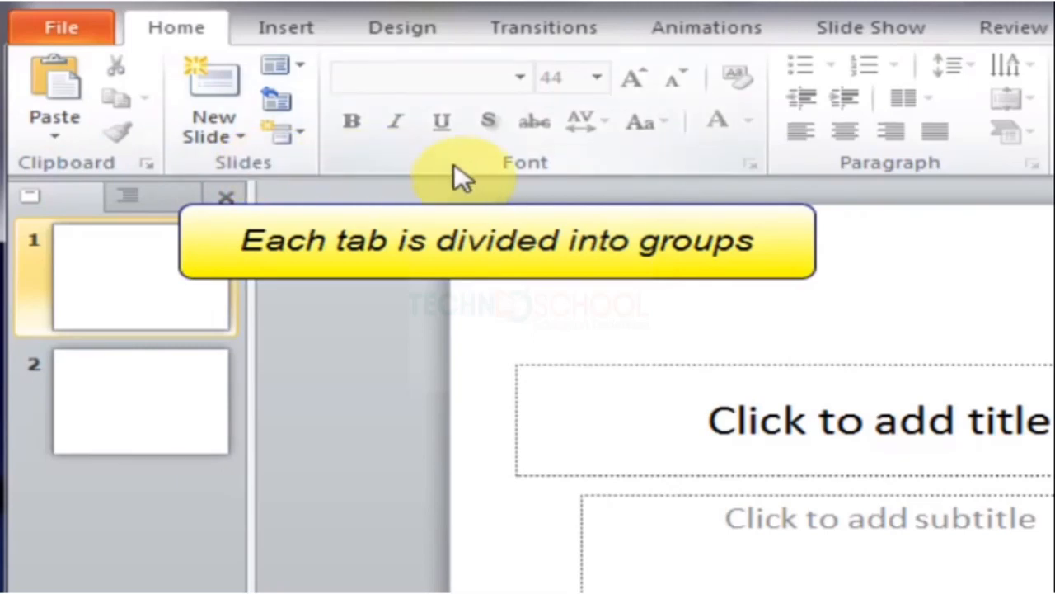
{"action": "mouse_move", "coordinate": [845, 173]}
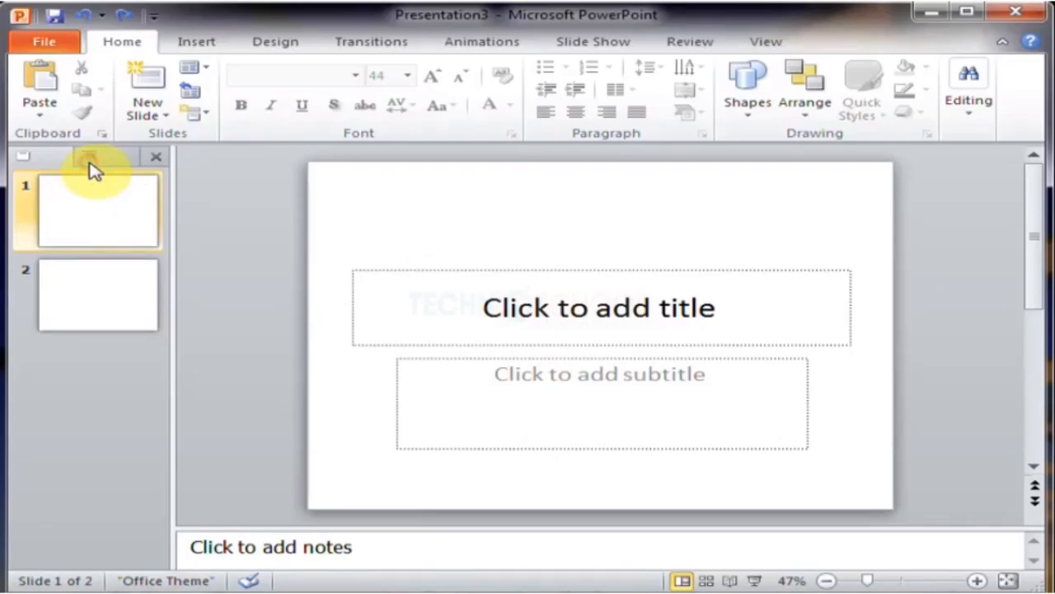
- Enlarge the slide zoom and compare Normal and Slide Sorter views
{"action": "left_click", "coordinate": [131, 155]}
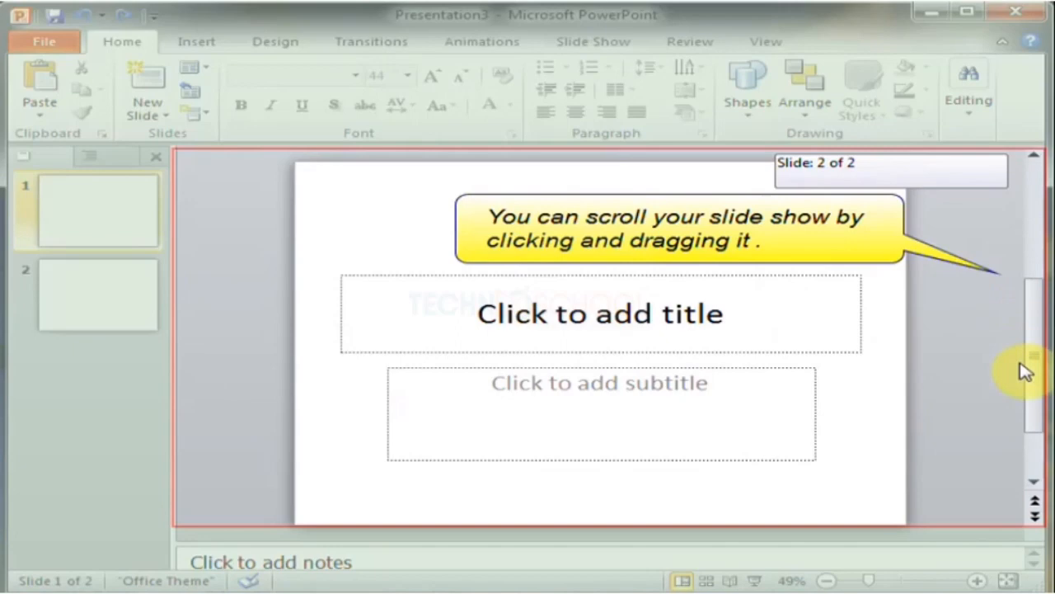
{"action": "scroll", "scroll_direction": "down", "scroll_amount": 3}
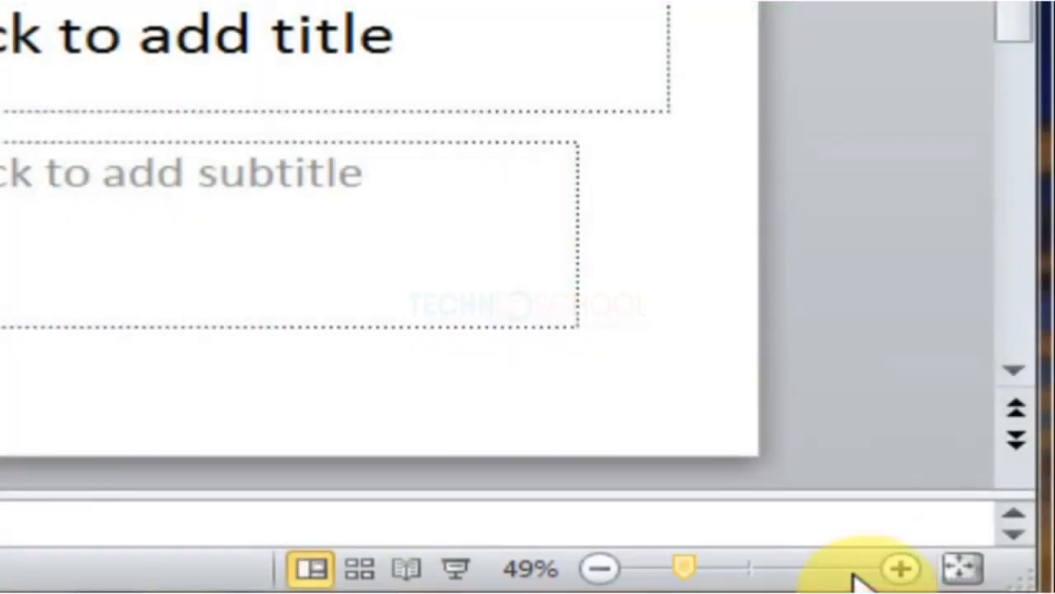
{"action": "left_click", "coordinate": [900, 568]}
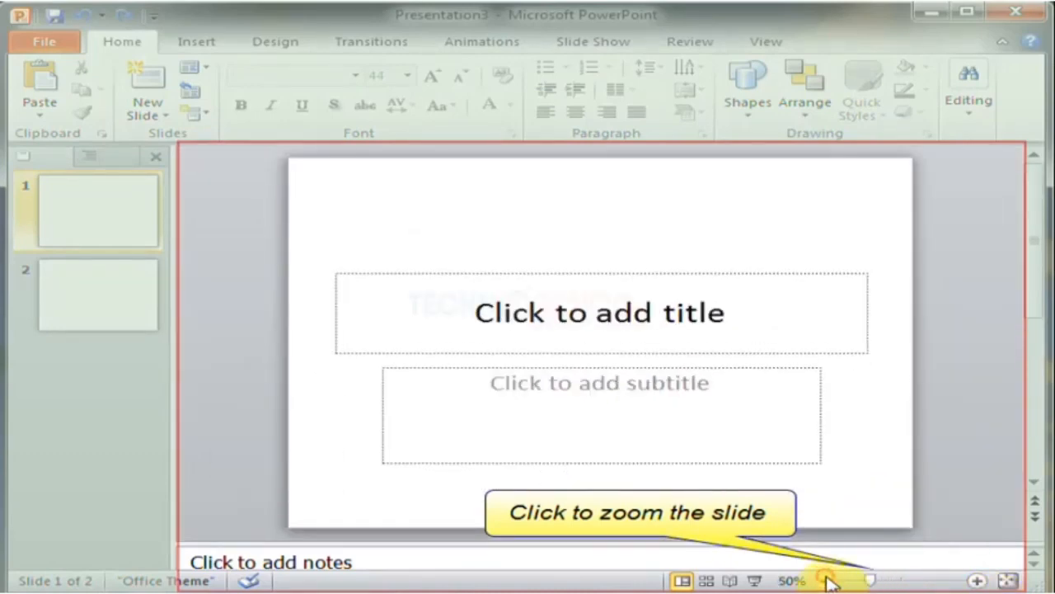
{"action": "left_click", "coordinate": [826, 581]}
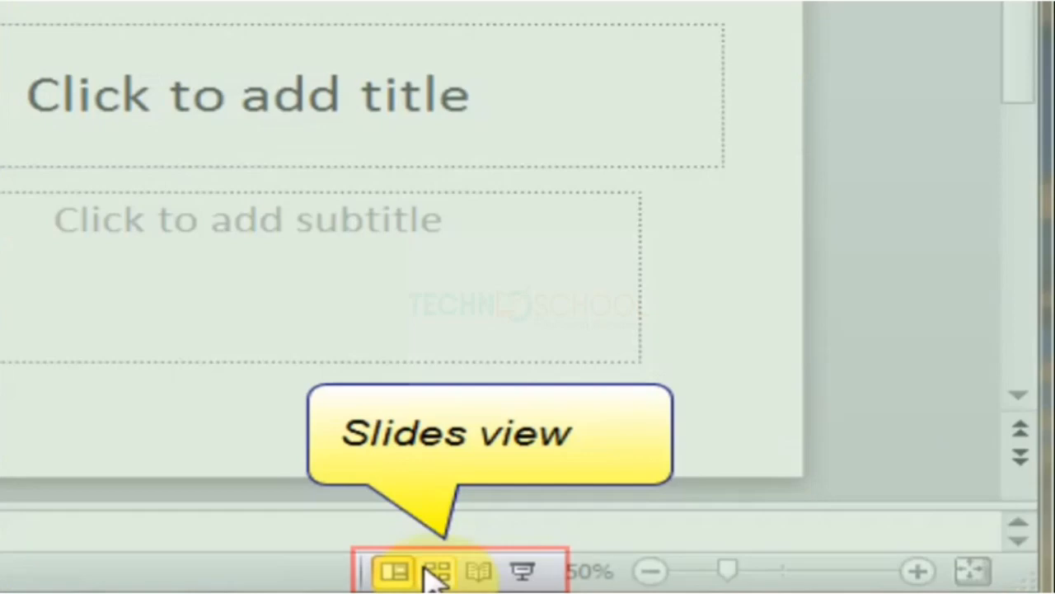
{"action": "left_click", "coordinate": [396, 570]}
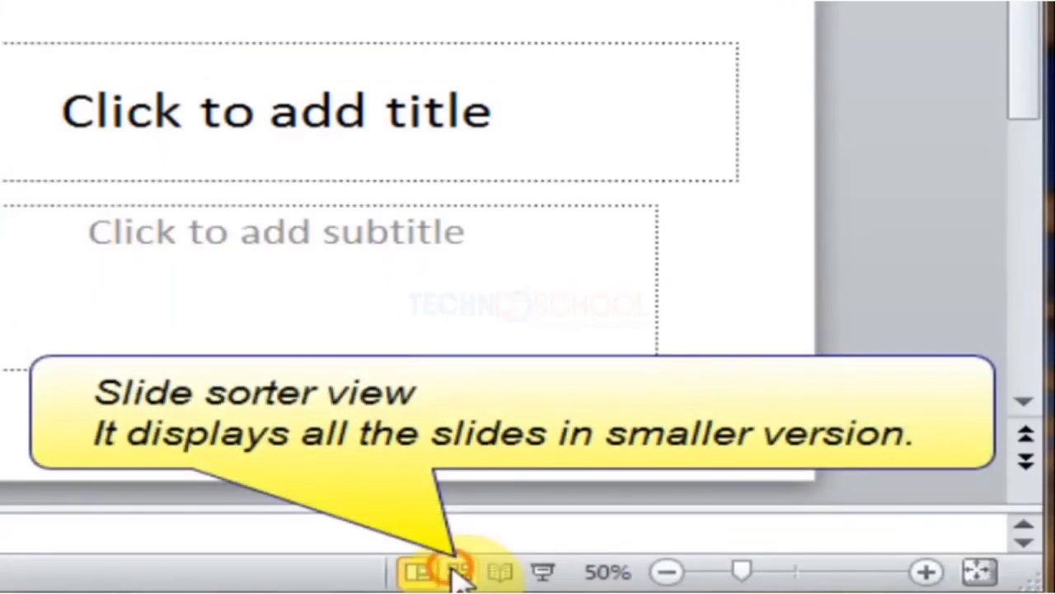
{"action": "left_click", "coordinate": [454, 572]}
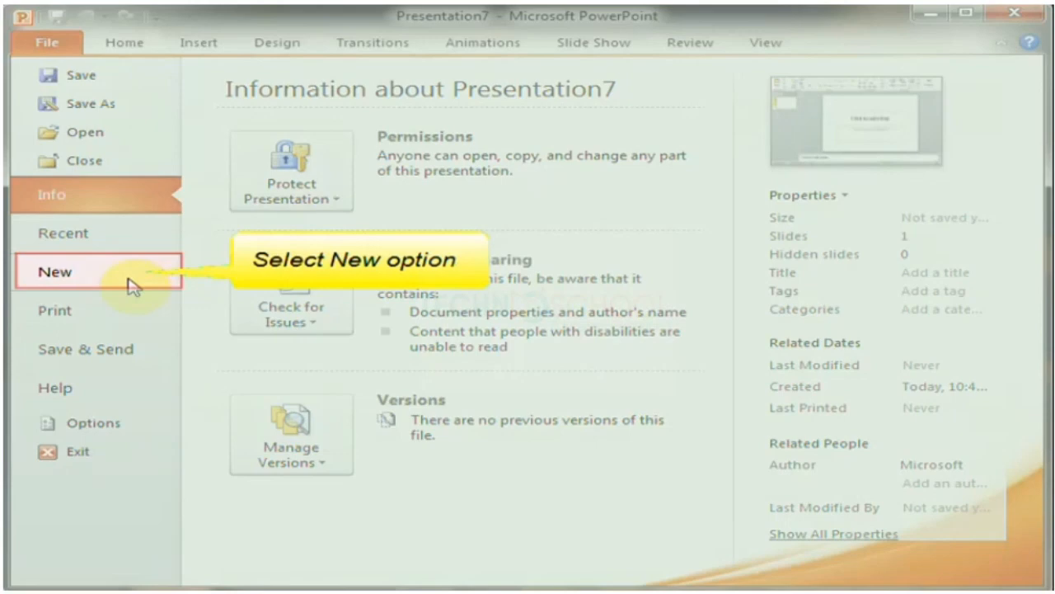
- Create a blank presentation and add a Title and Content slide
{"action": "left_click", "coordinate": [54, 271]}
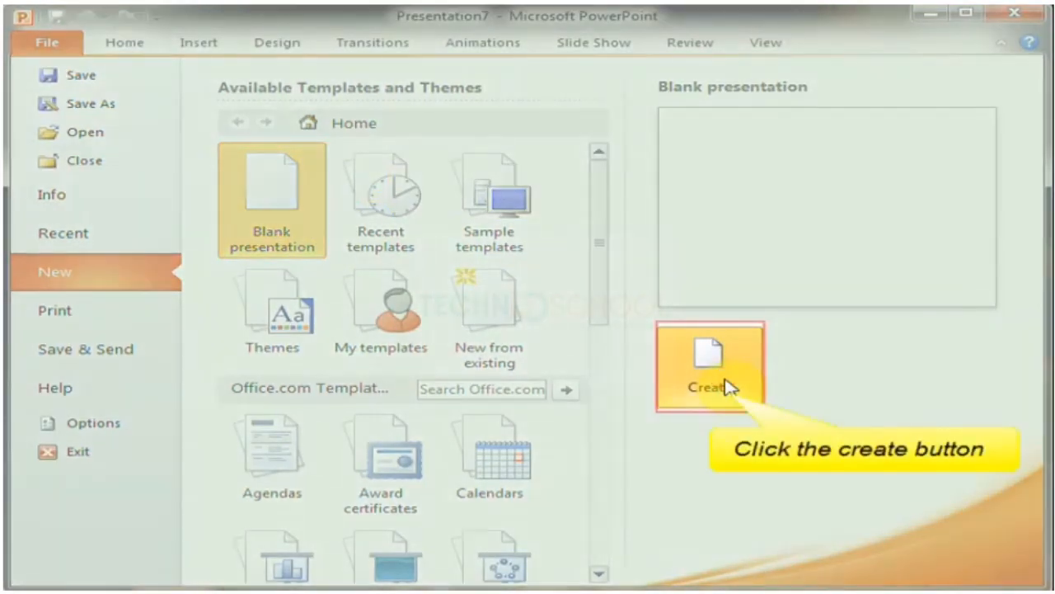
{"action": "left_click", "coordinate": [709, 367]}
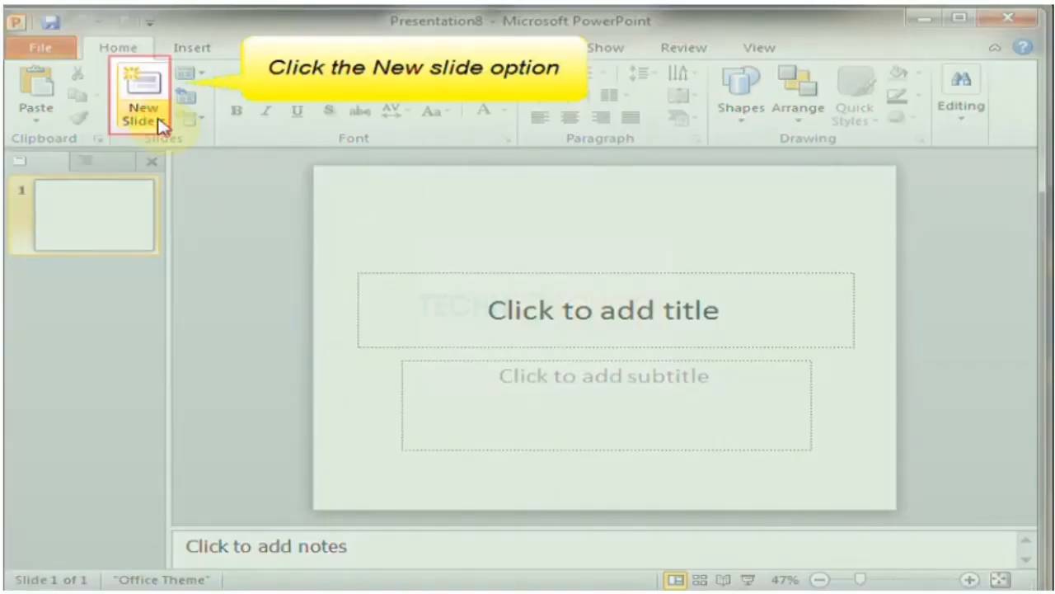
{"action": "left_click", "coordinate": [143, 115]}
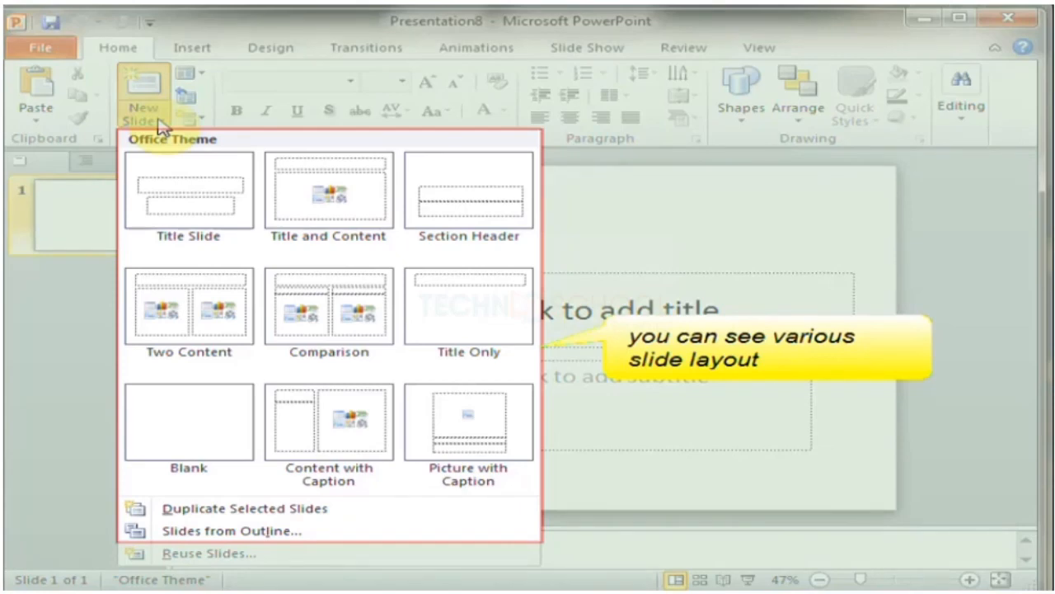
{"action": "mouse_move", "coordinate": [328, 190]}
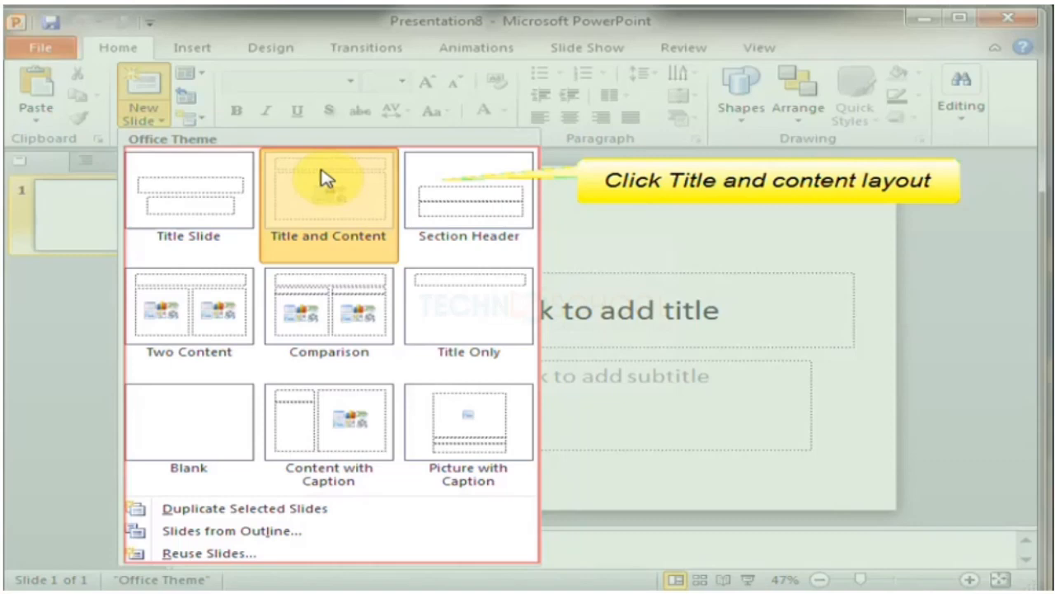
{"action": "left_click", "coordinate": [328, 198]}
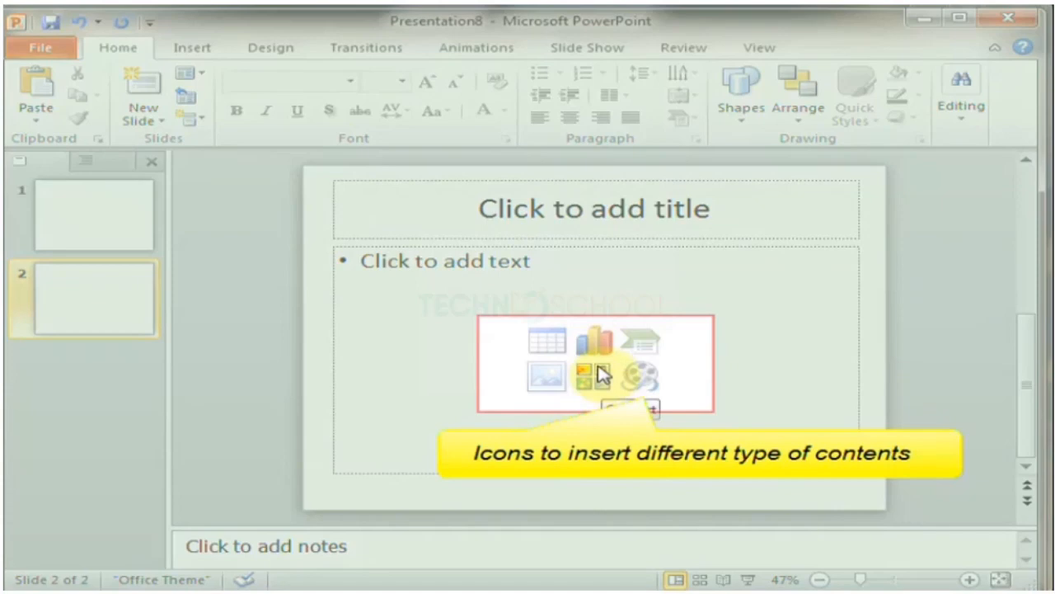
{"action": "mouse_move", "coordinate": [548, 375]}
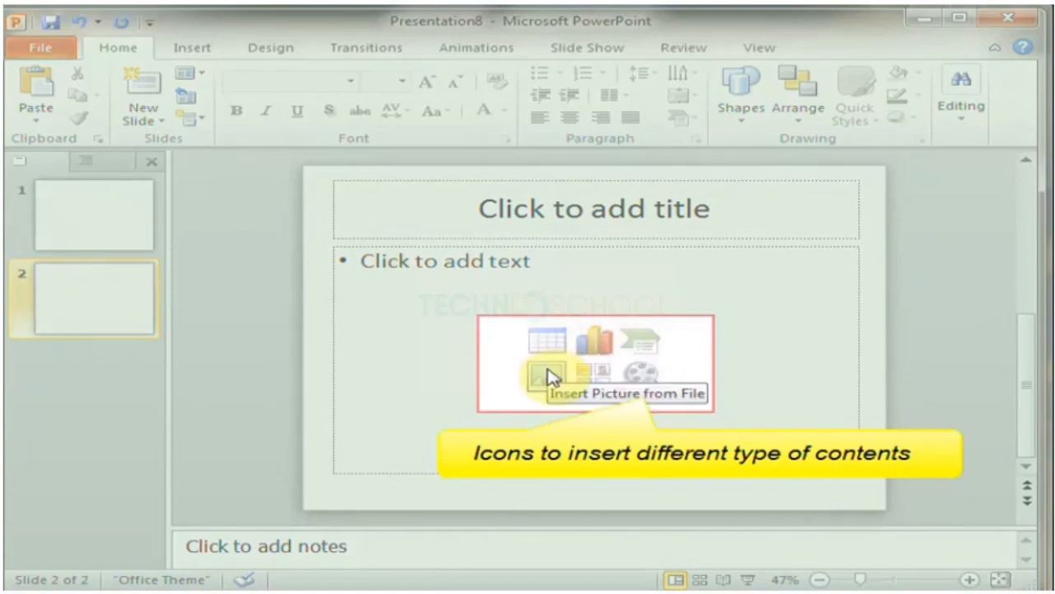
{"action": "mouse_move", "coordinate": [635, 378]}
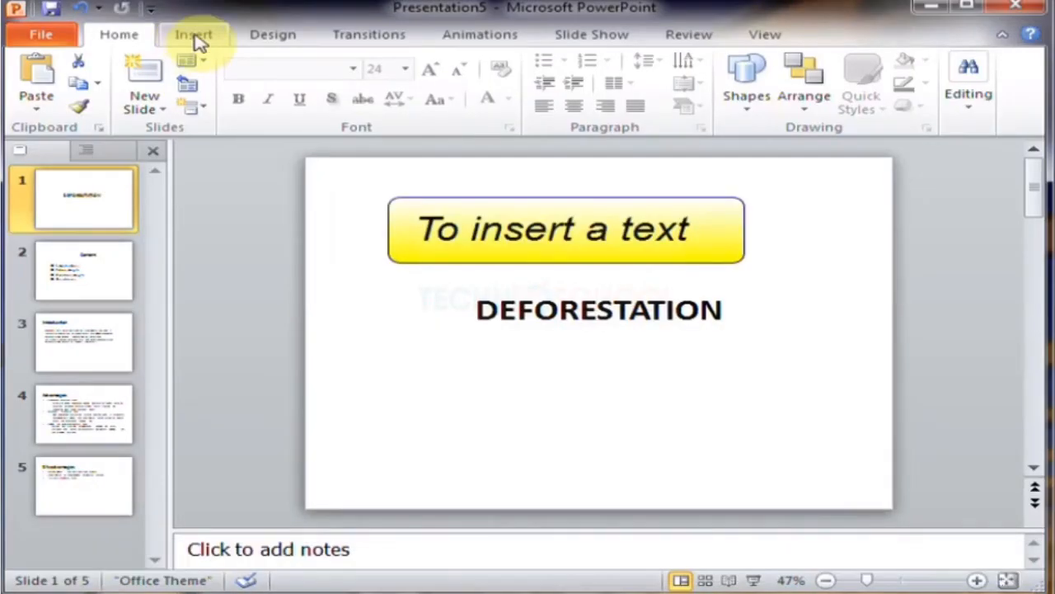
- Show the Insert ribbon commands for the Deforestation title slide
{"action": "left_click", "coordinate": [194, 34]}
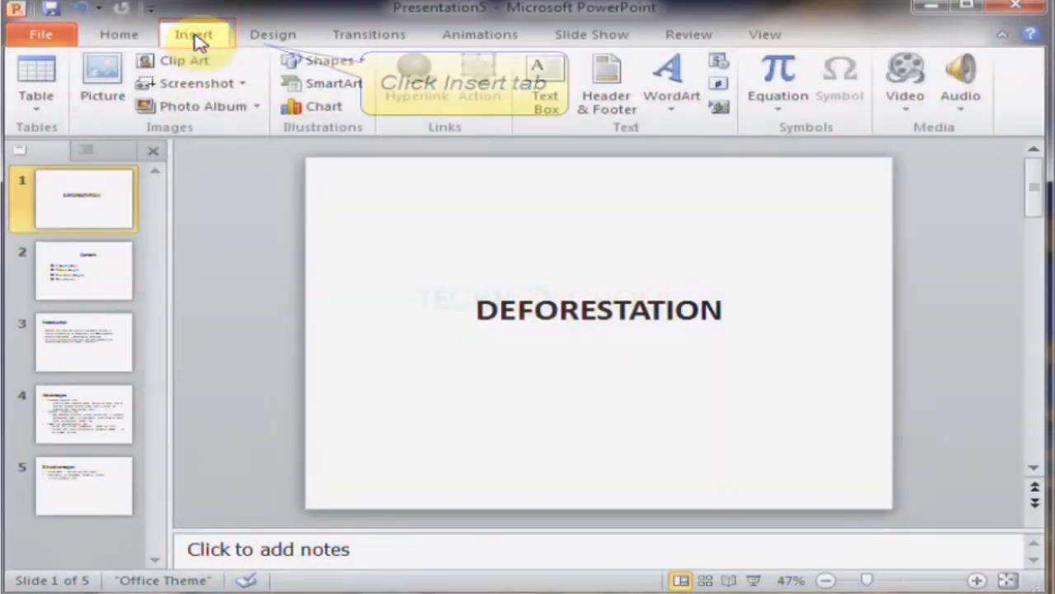
{"action": "mouse_move", "coordinate": [545, 82]}
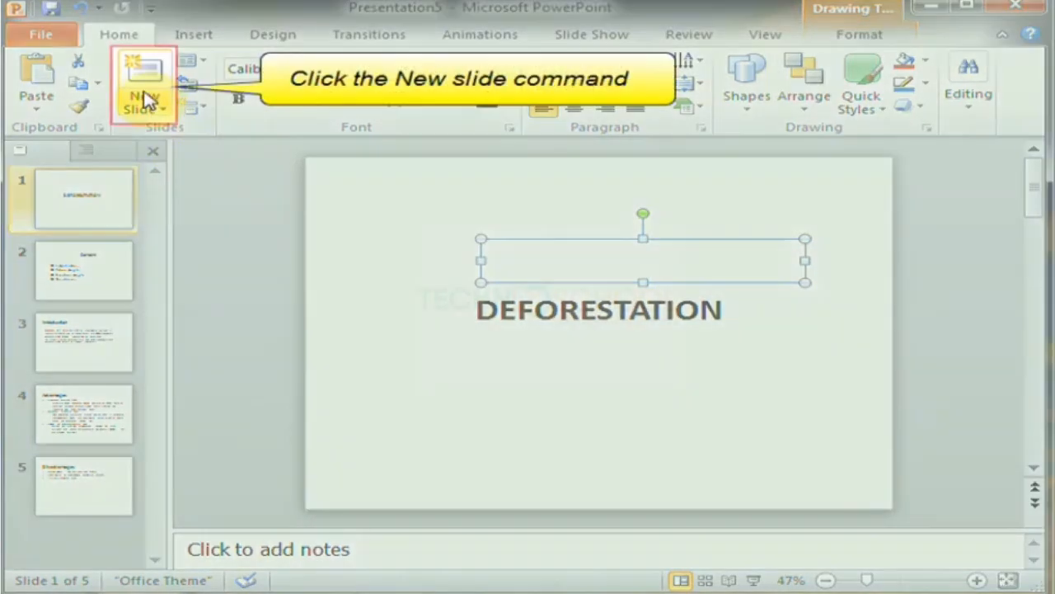
{"action": "mouse_move", "coordinate": [145, 82]}
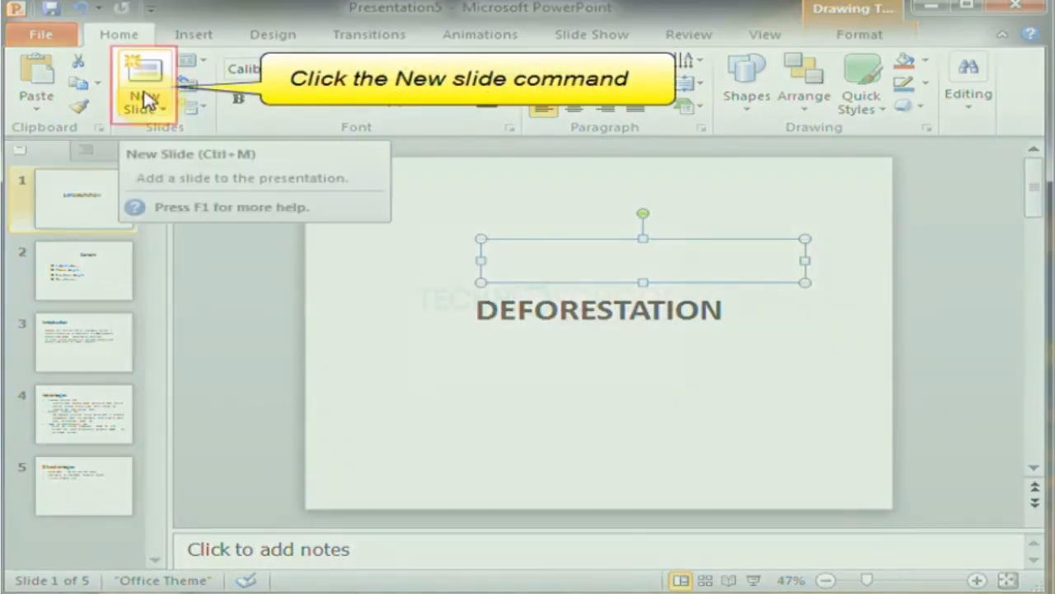
- Duplicate the Deforestation title slide via the New Slide options
{"action": "left_click", "coordinate": [144, 99]}
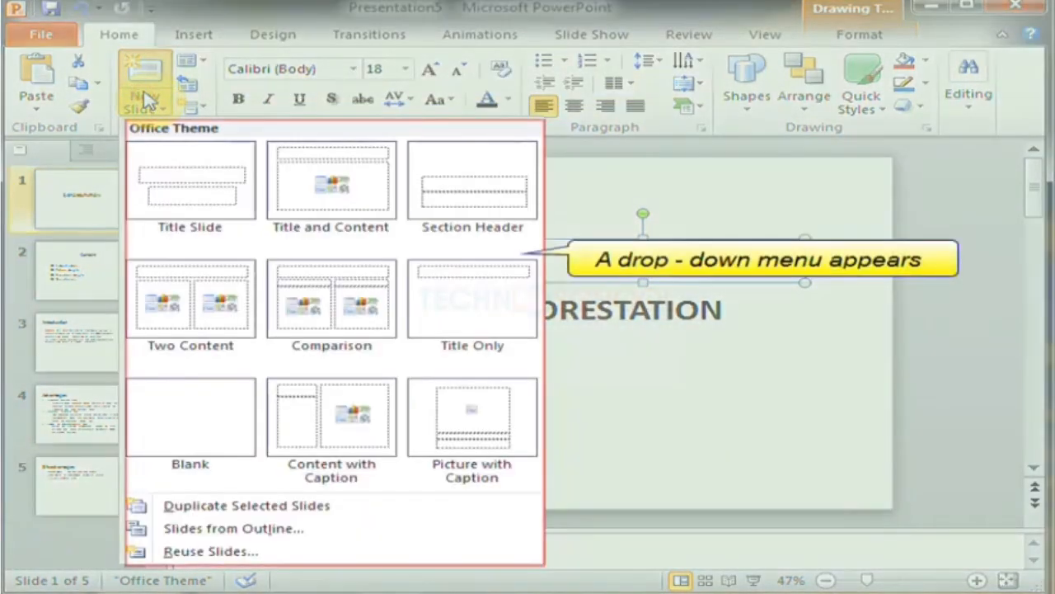
{"action": "mouse_move", "coordinate": [169, 127]}
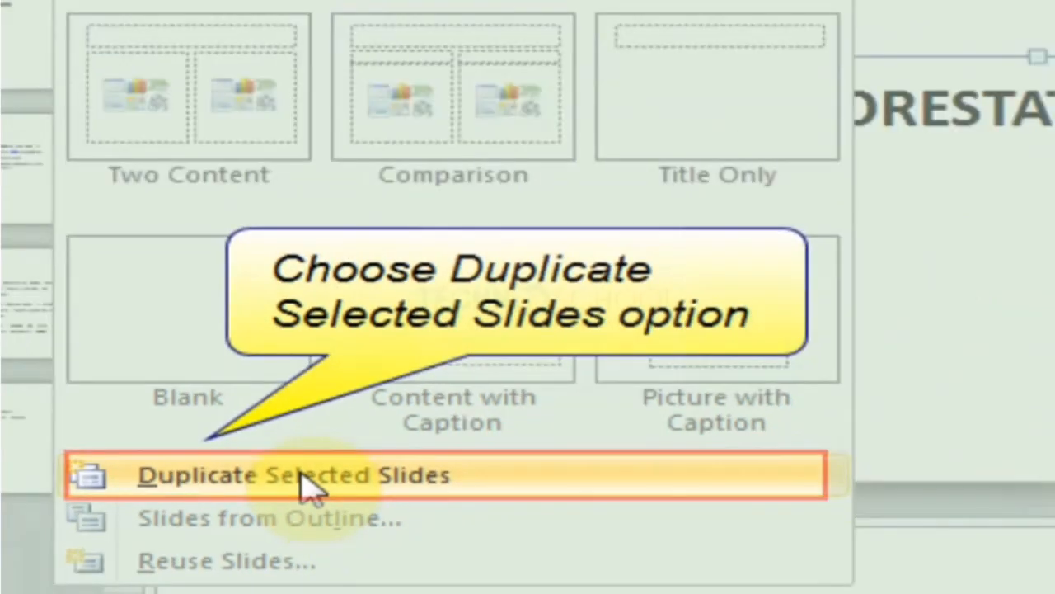
{"action": "left_click", "coordinate": [294, 474]}
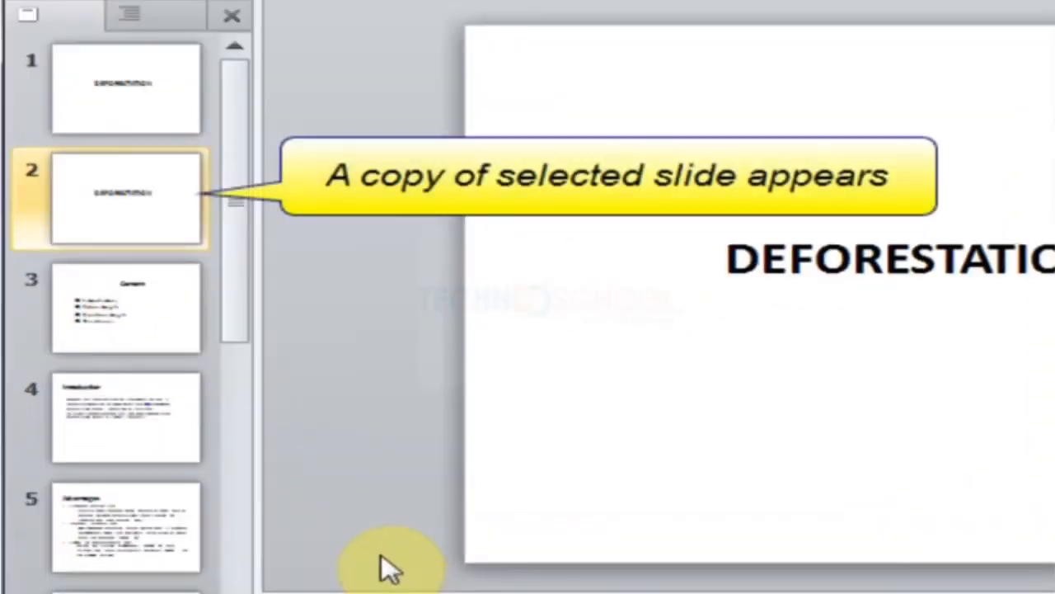
{"action": "mouse_move", "coordinate": [413, 498]}
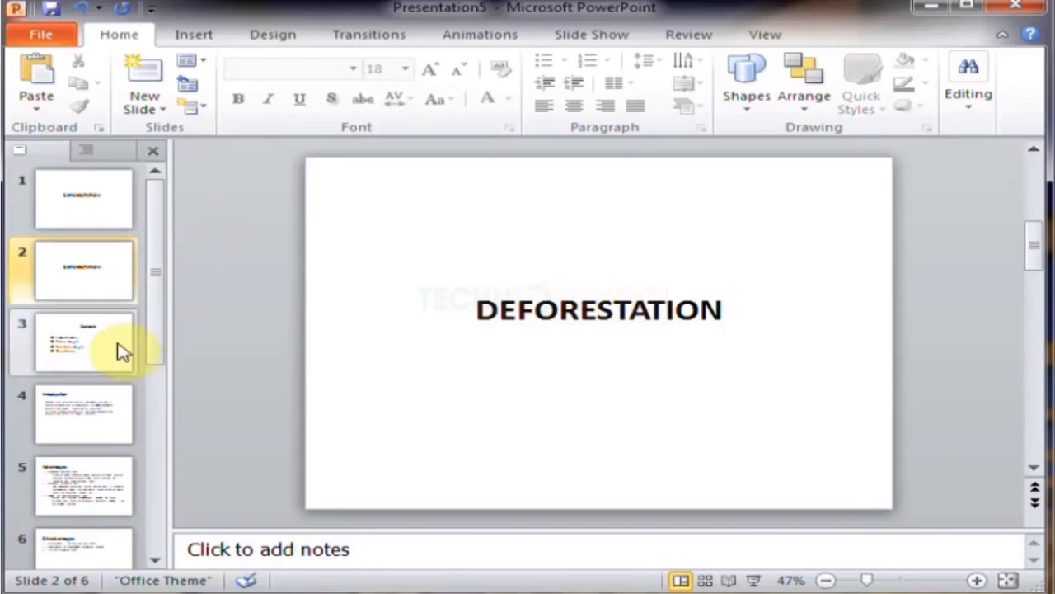
- Move the duplicate title slide below the Content slide and view it
{"action": "left_click", "coordinate": [82, 342]}
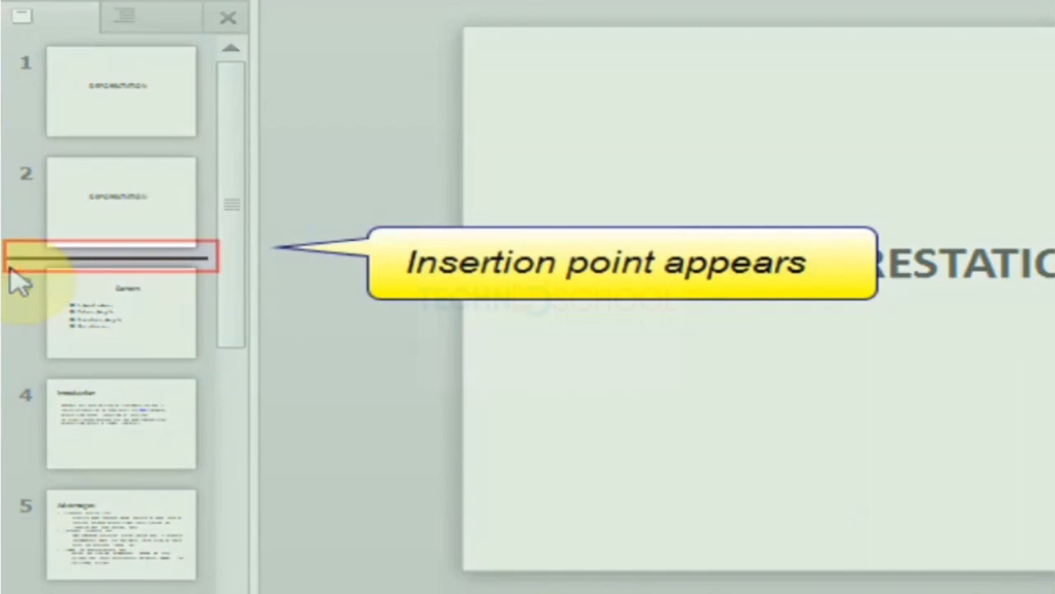
{"action": "left_click", "coordinate": [121, 312]}
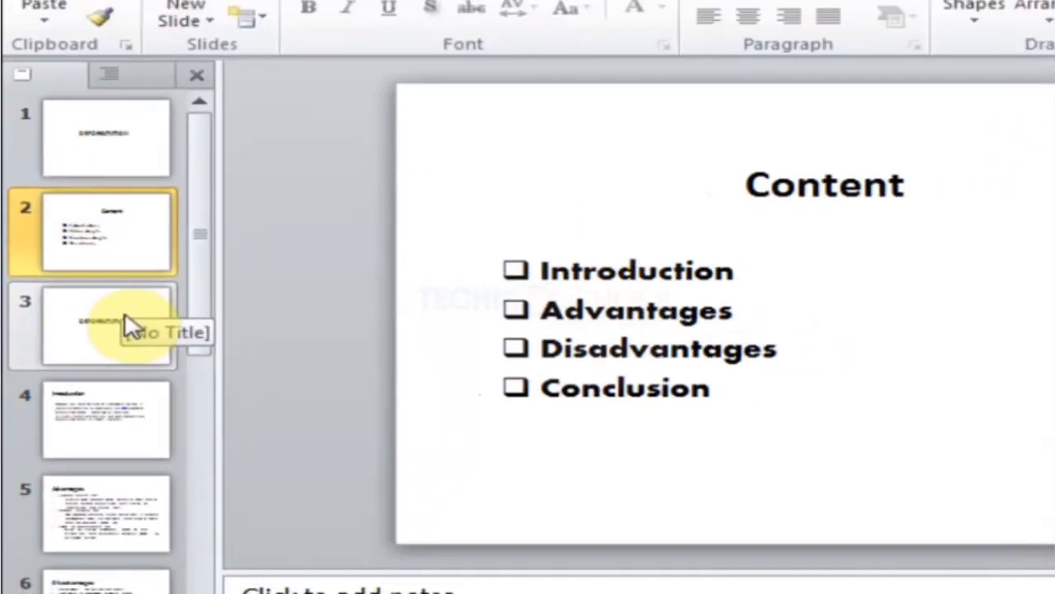
{"action": "left_click", "coordinate": [105, 325]}
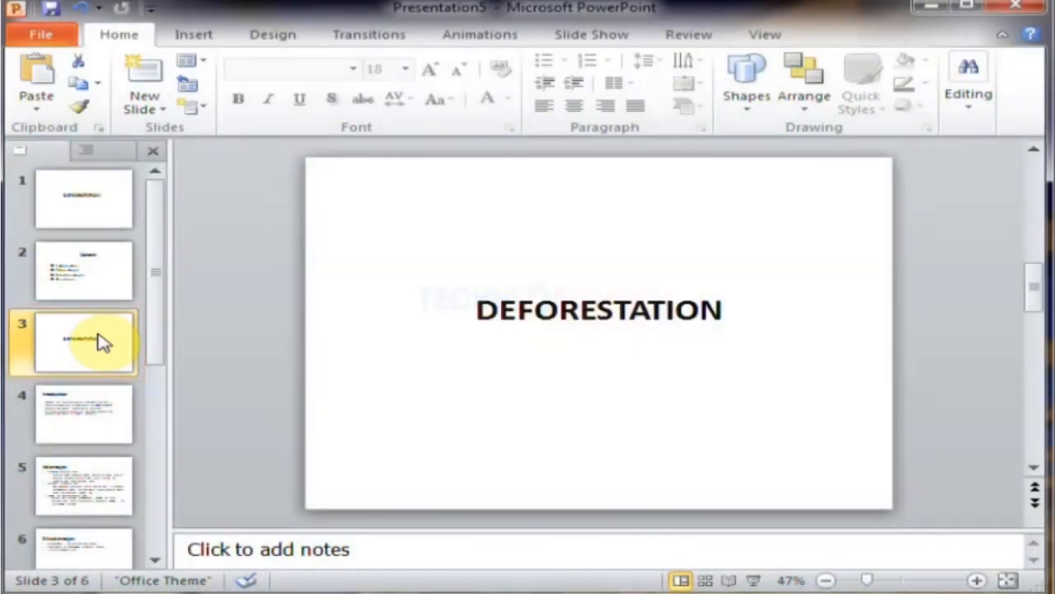
- Delete the duplicate title slide from its right-click menu
{"action": "right_click", "coordinate": [82, 342]}
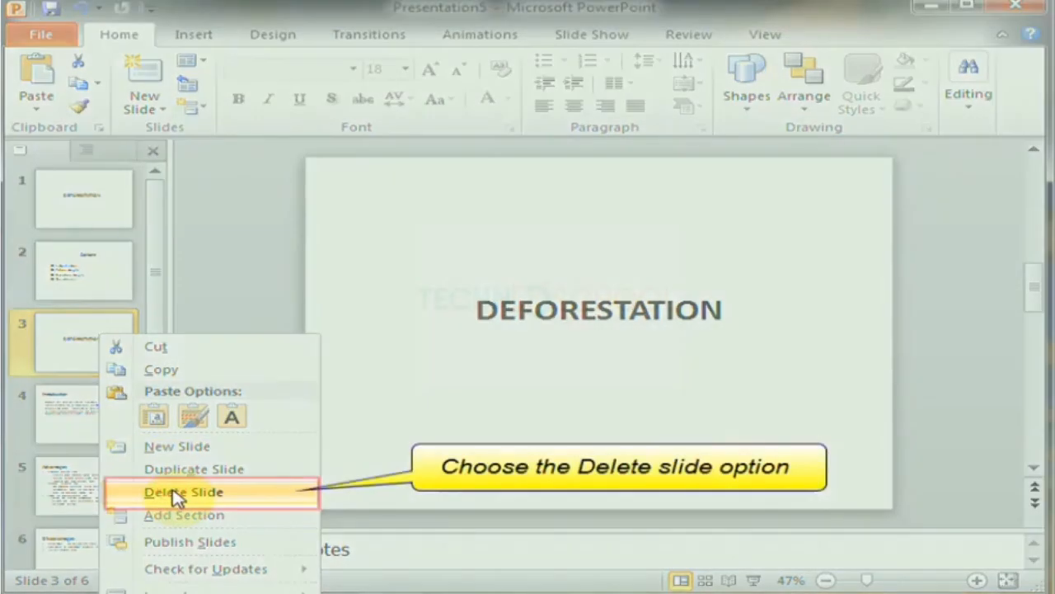
{"action": "left_click", "coordinate": [183, 492]}
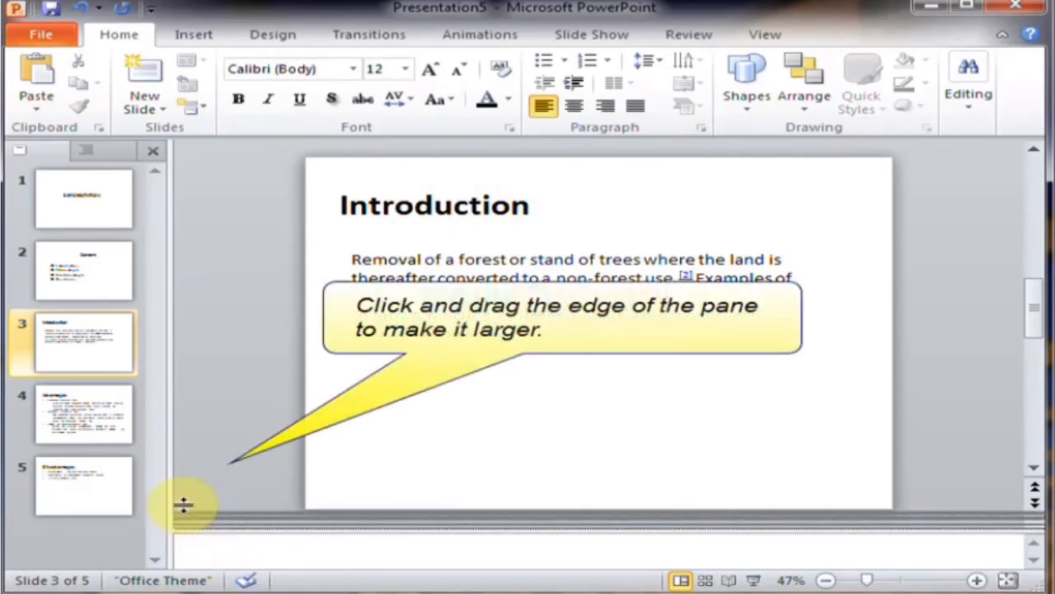
- Enlarge the notes area and type the note 'Deforestion is the process of destroying a forest…'
{"action": "left_click_drag", "start_coordinate": [183, 507], "coordinate": [196, 461]}
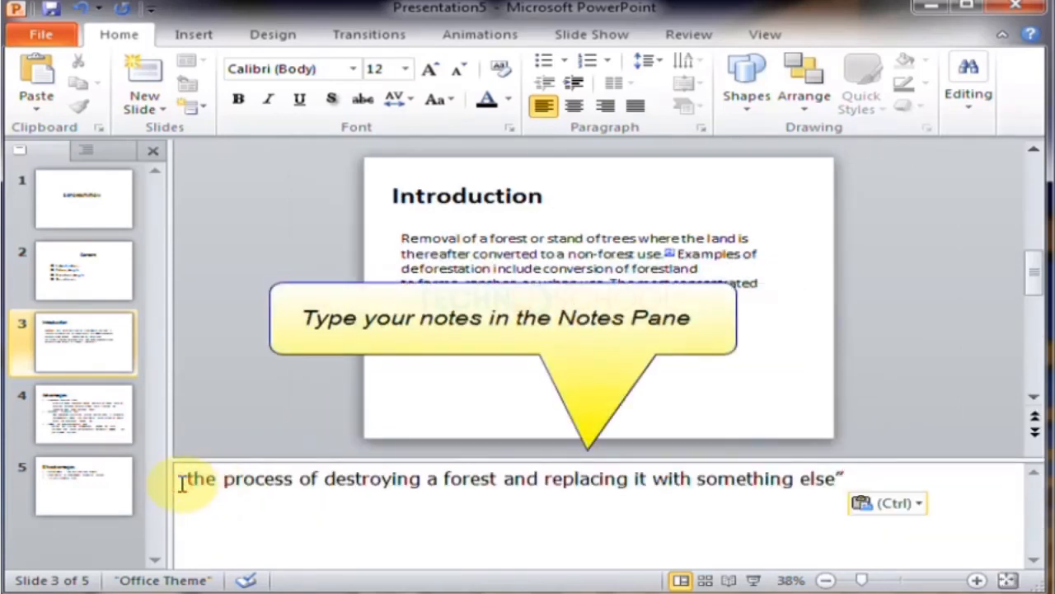
{"action": "type", "text": "deforest"}
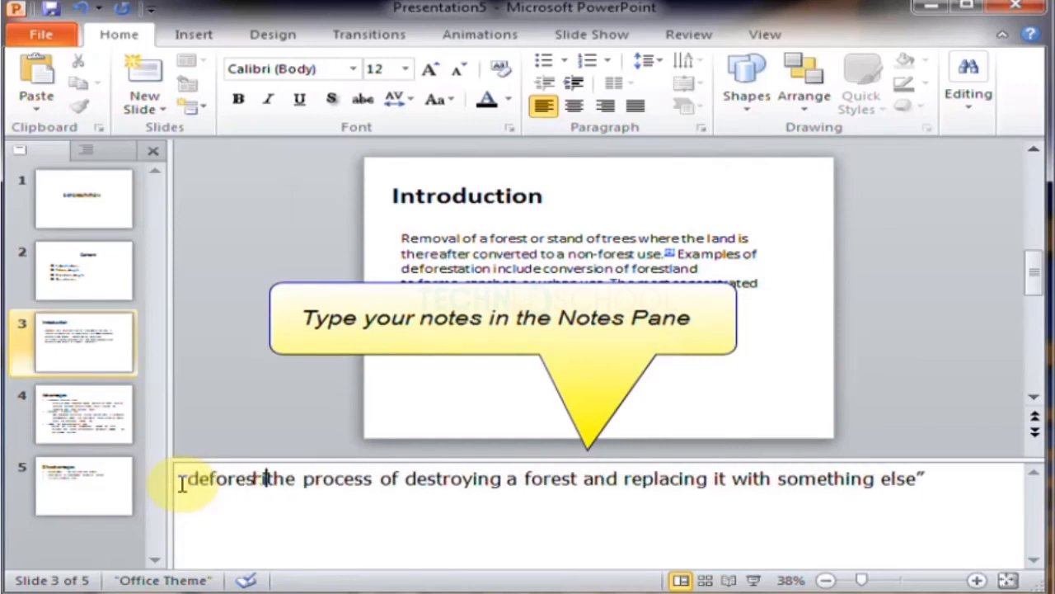
{"action": "type", "text": "Deforestion is"}
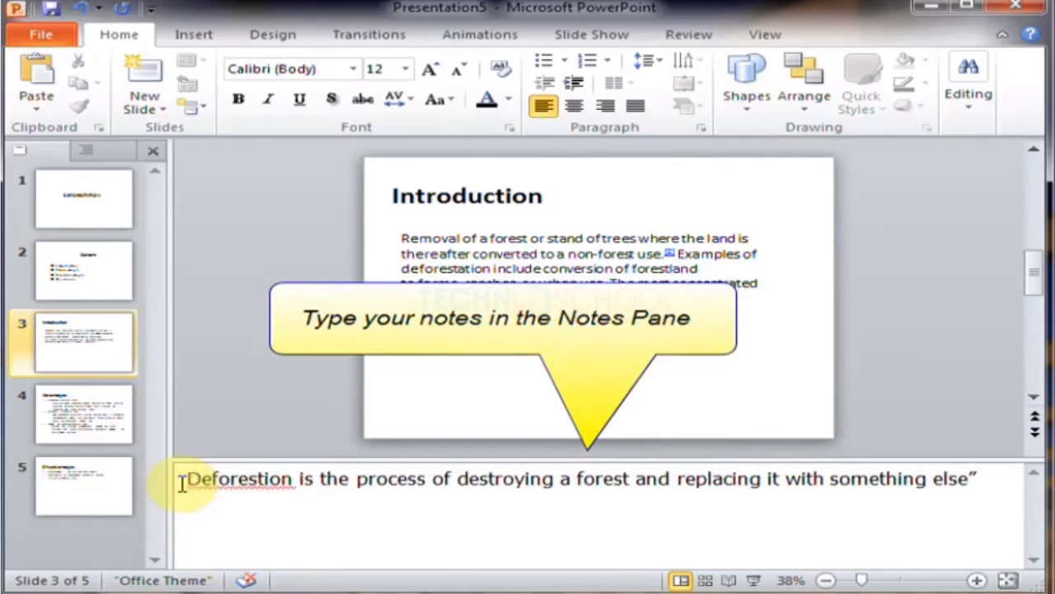